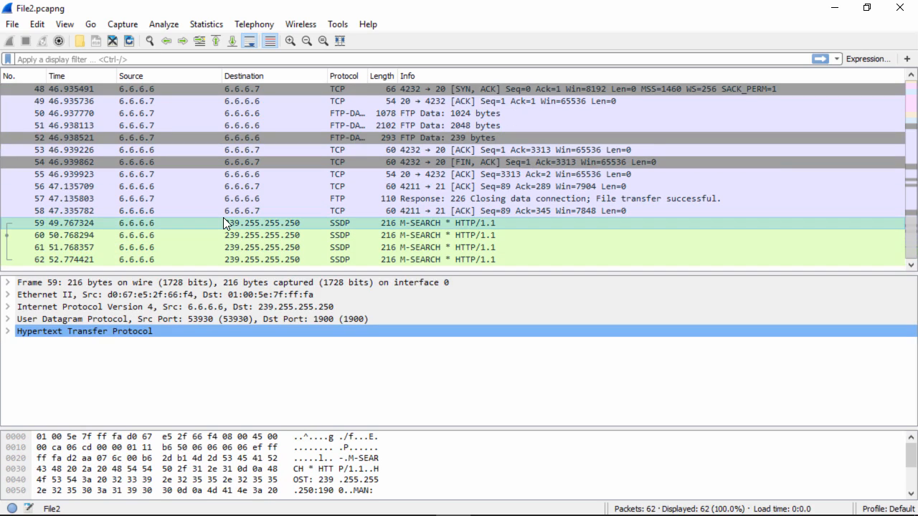
mouse_move(137, 327)
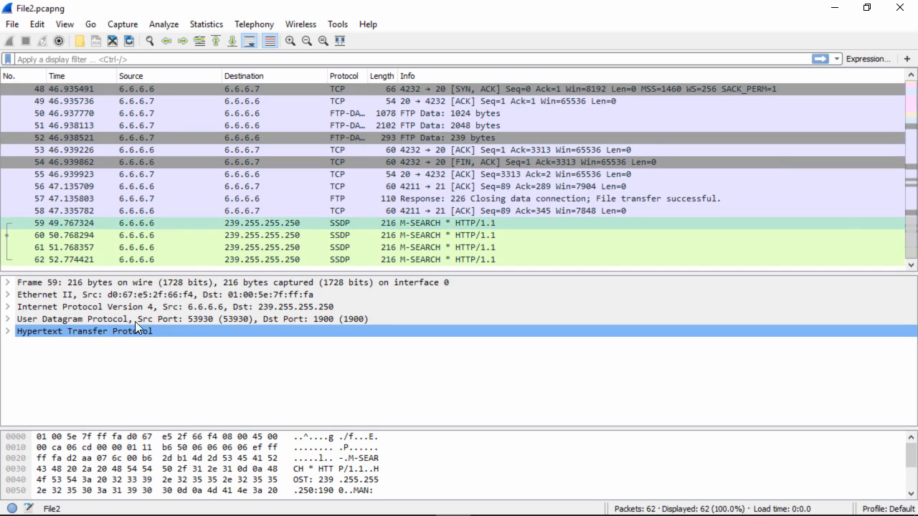
mouse_move(344, 229)
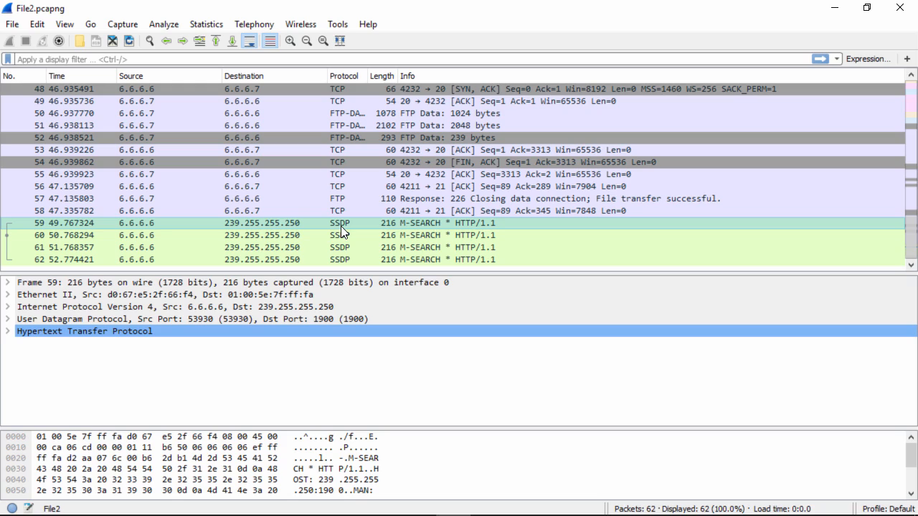
Select SSDP packet 59 and expand its HTTP layer to reveal the M-SEARCH headers.
click(7, 330)
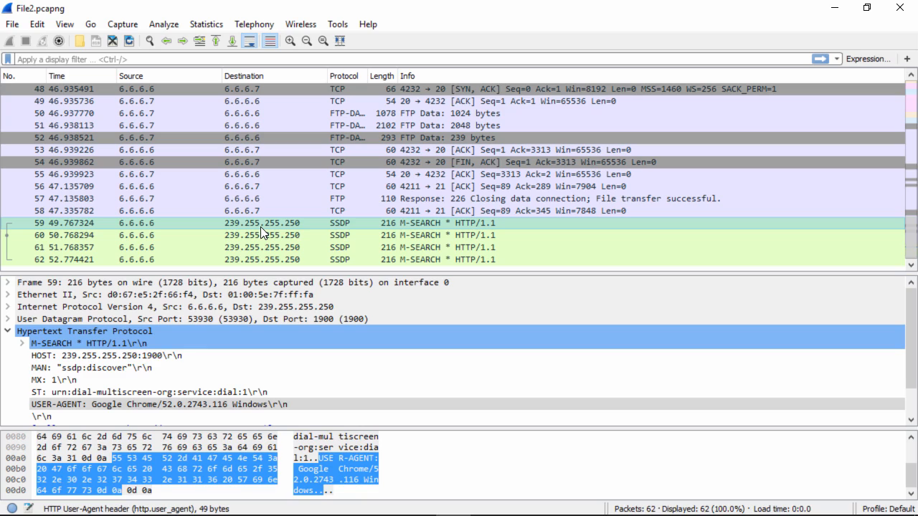
Bring up the context menu for packet 59 with its Follow stream choices.
right_click(261, 224)
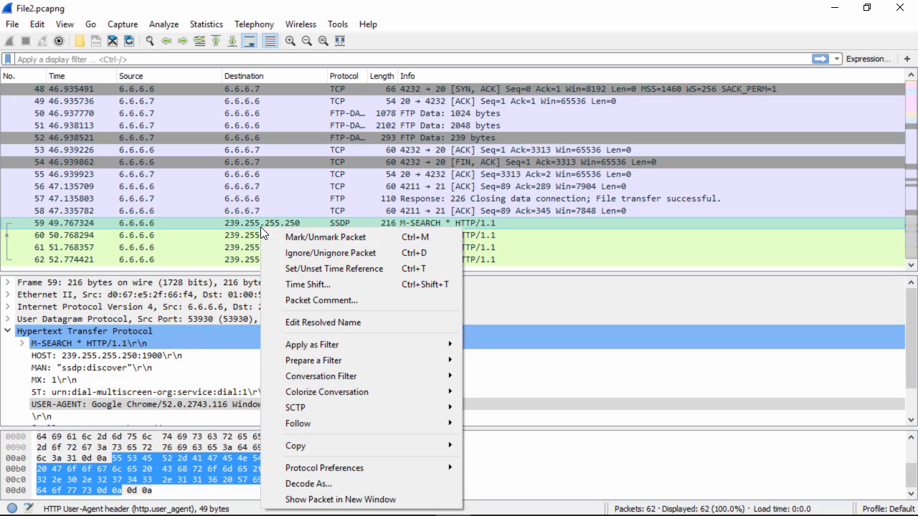
mouse_move(298, 423)
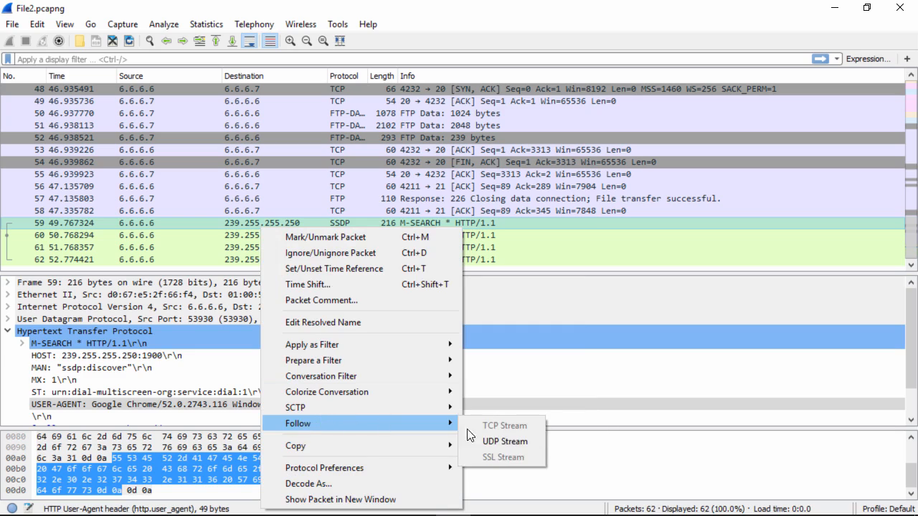
mouse_move(505, 442)
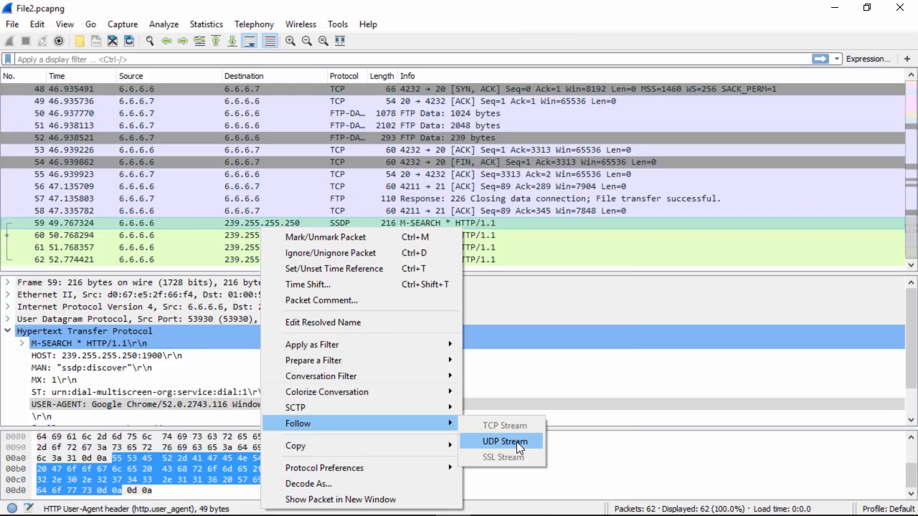
Follow packet 59's UDP stream, showing four identical M-SEARCH requests totalling 696 bytes.
click(505, 442)
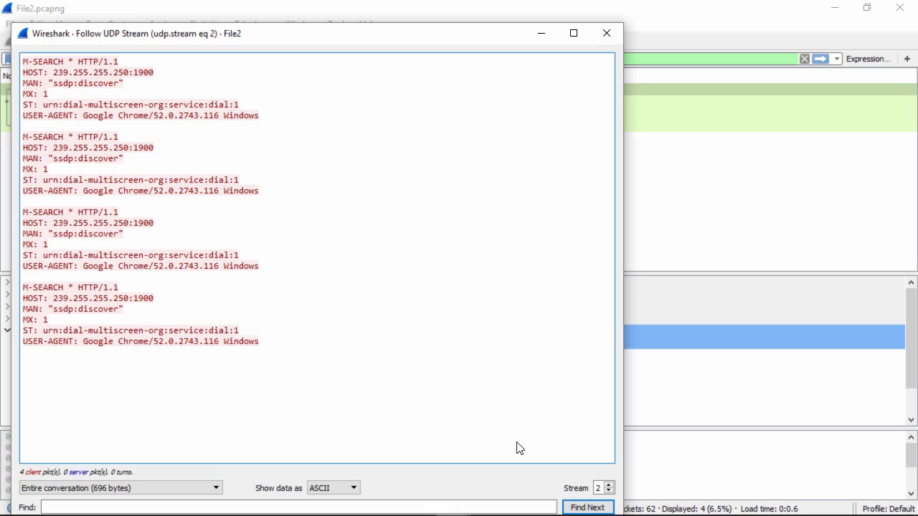
mouse_move(519, 441)
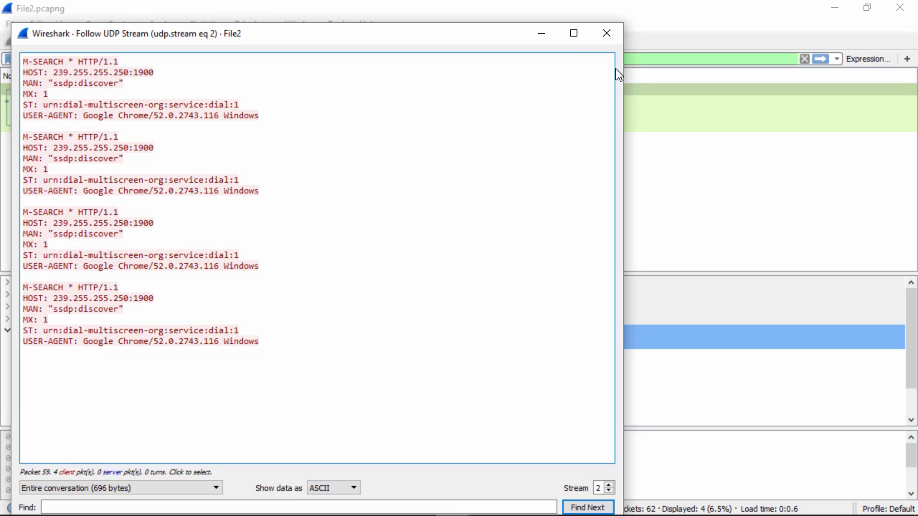
Close the UDP stream view and clear the stream filter so all 62 packets are listed.
click(605, 33)
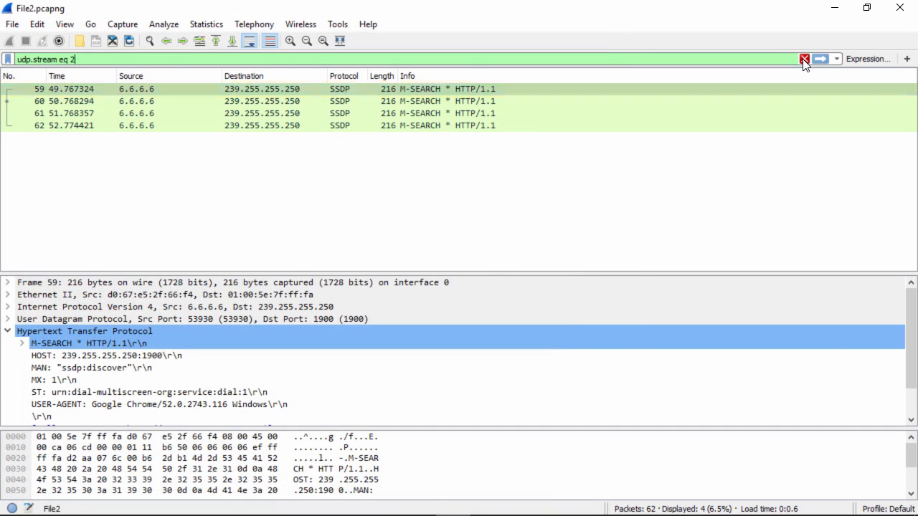
click(804, 59)
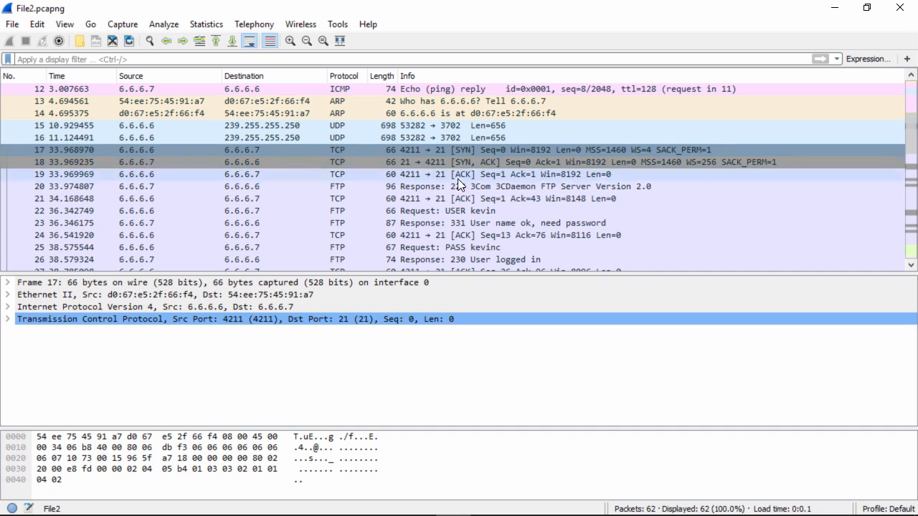
mouse_move(451, 185)
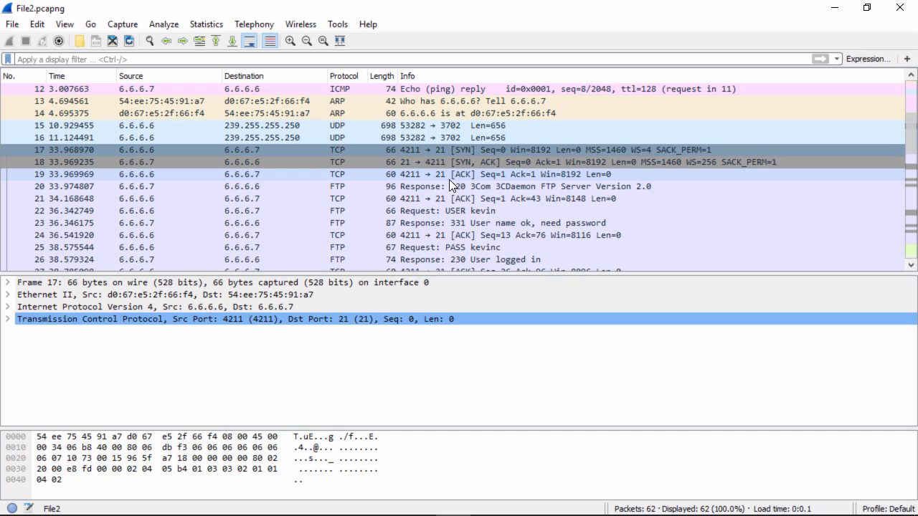
mouse_move(446, 184)
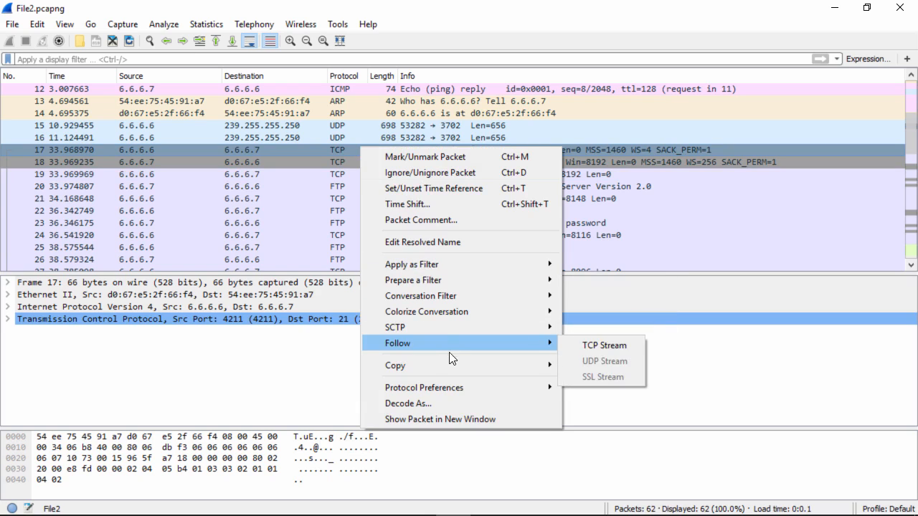
Follow TCP packet 17's stream, showing kevin's FTP login and the mail.gif retrieval.
click(606, 344)
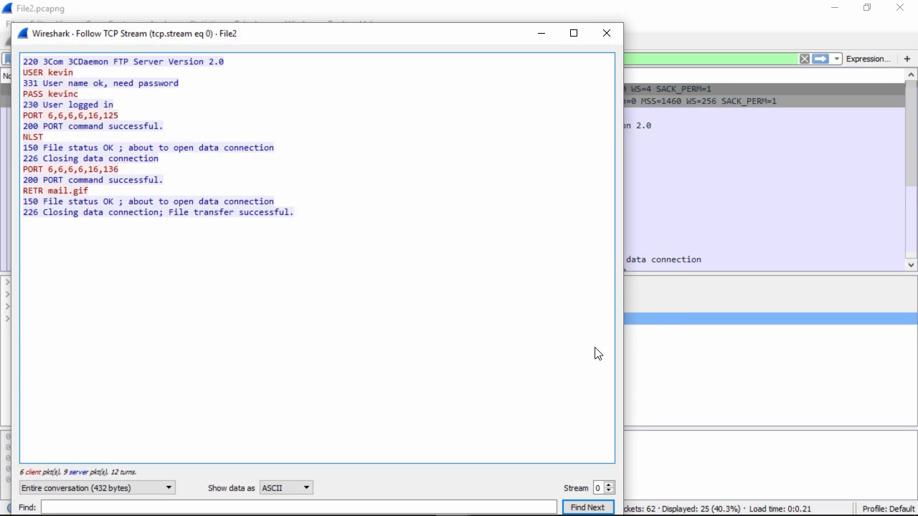
mouse_move(298, 36)
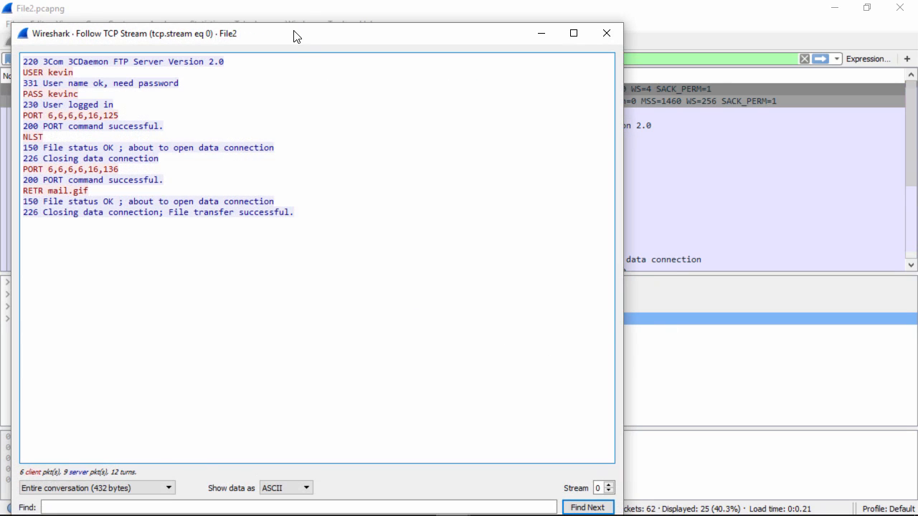